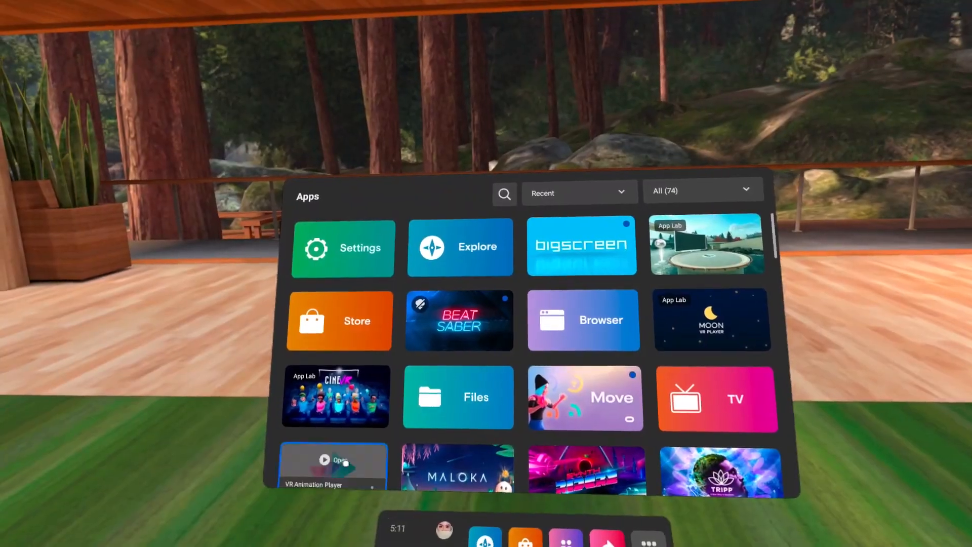
# In the headset, go from the Apps library into Settings and its System category.
pyautogui.click(342, 248)
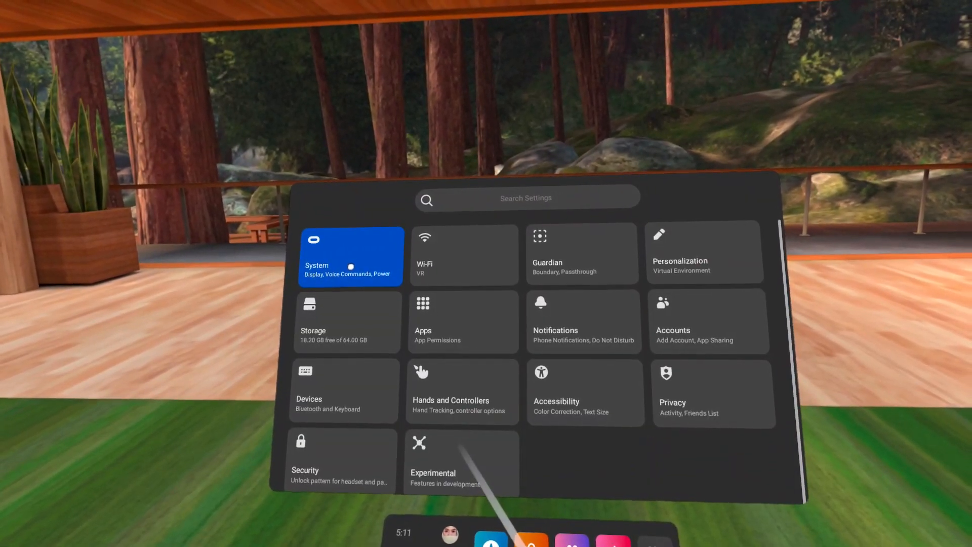
pyautogui.click(349, 256)
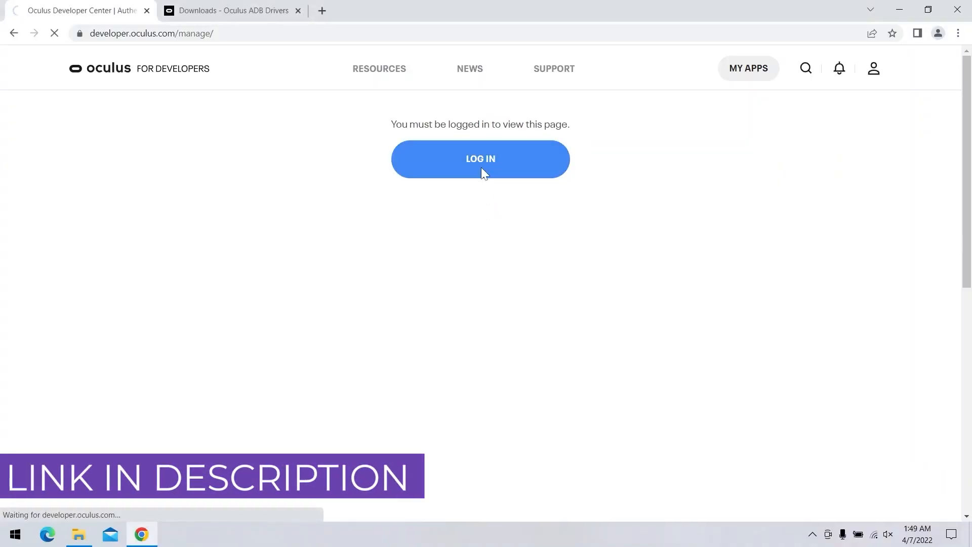
# Log in to the Oculus developer site using the Facebook account.
pyautogui.click(480, 159)
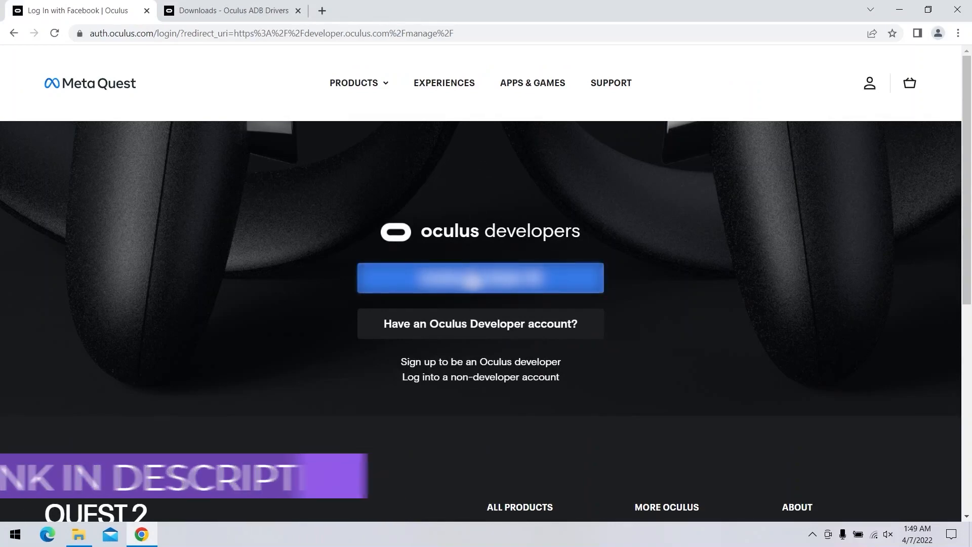
pyautogui.click(480, 277)
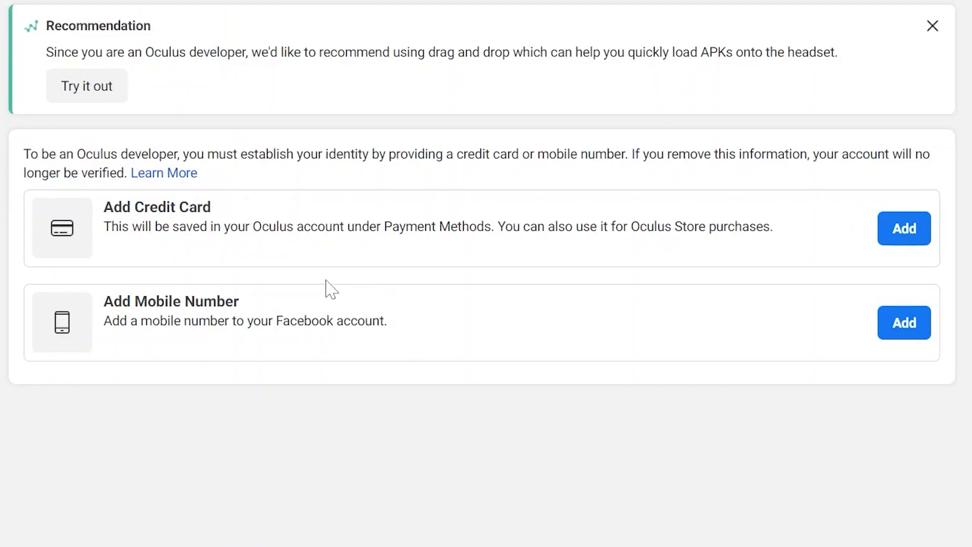
pyautogui.moveTo(877, 357)
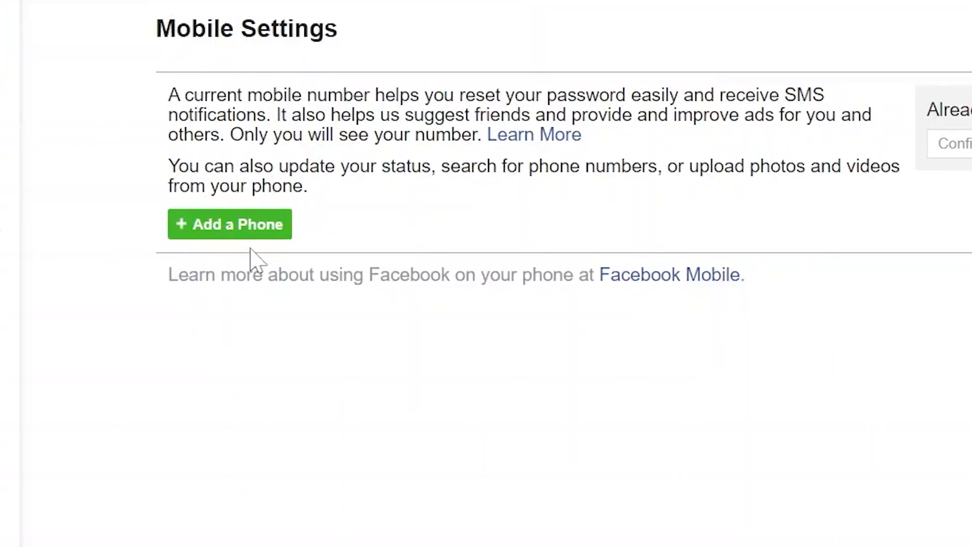
# Add a mobile number to the Facebook account, confirm it by text code and save.
pyautogui.click(230, 224)
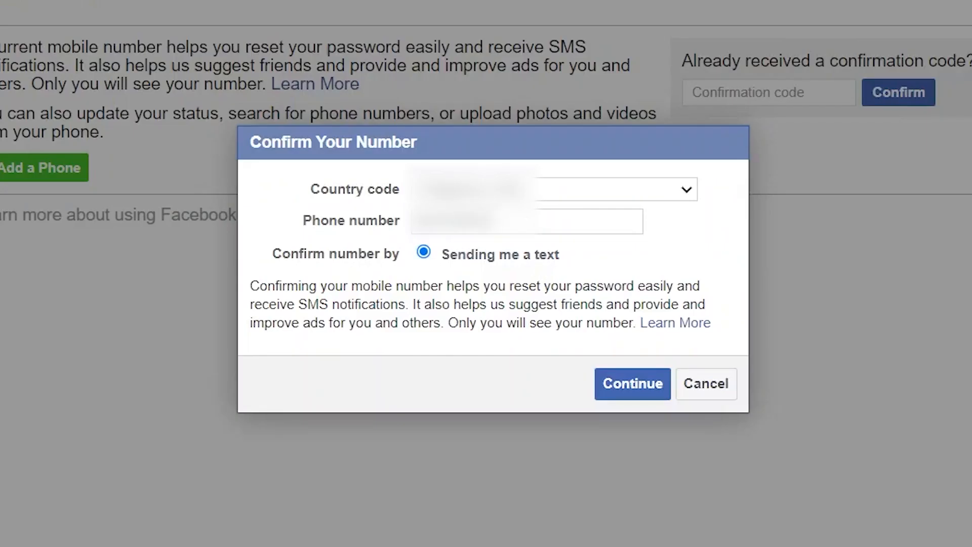
pyautogui.click(632, 384)
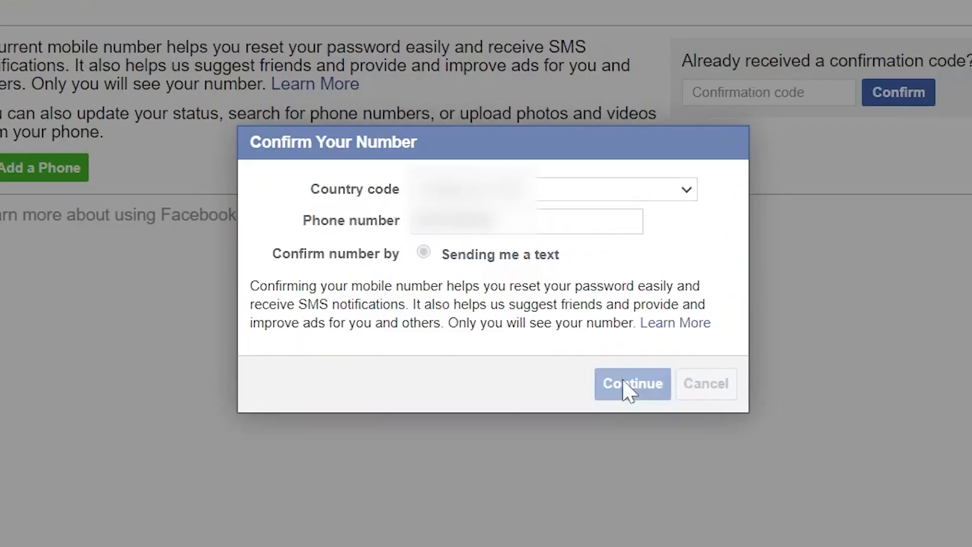
pyautogui.click(632, 384)
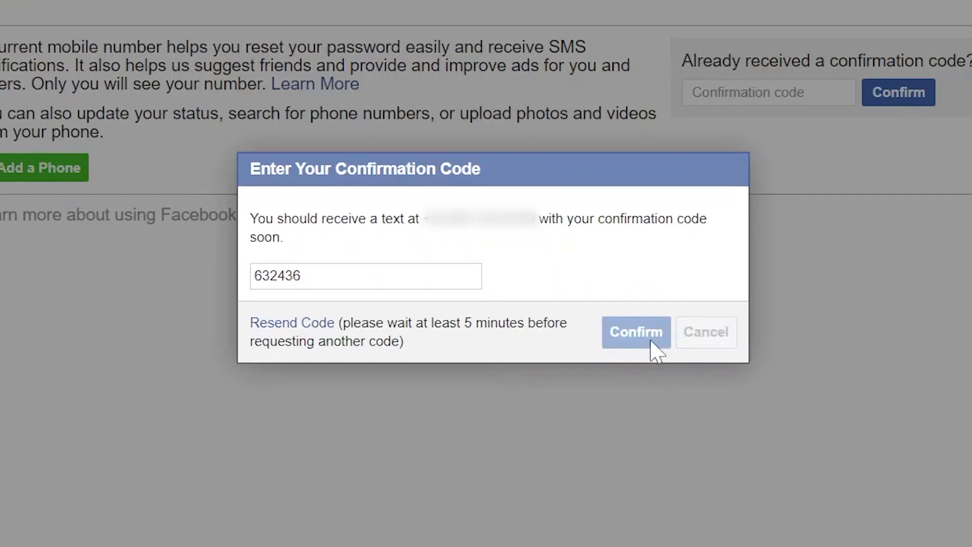
pyautogui.click(635, 332)
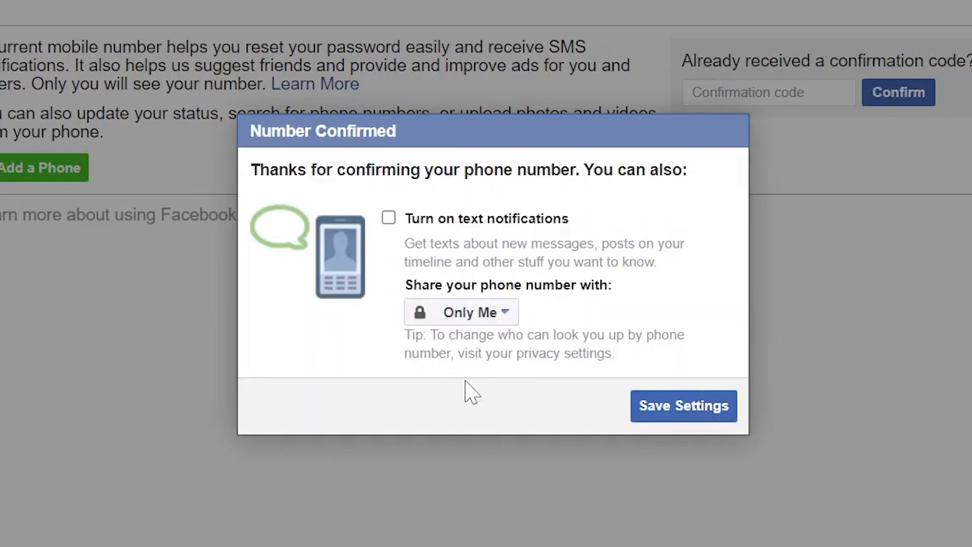
pyautogui.click(683, 406)
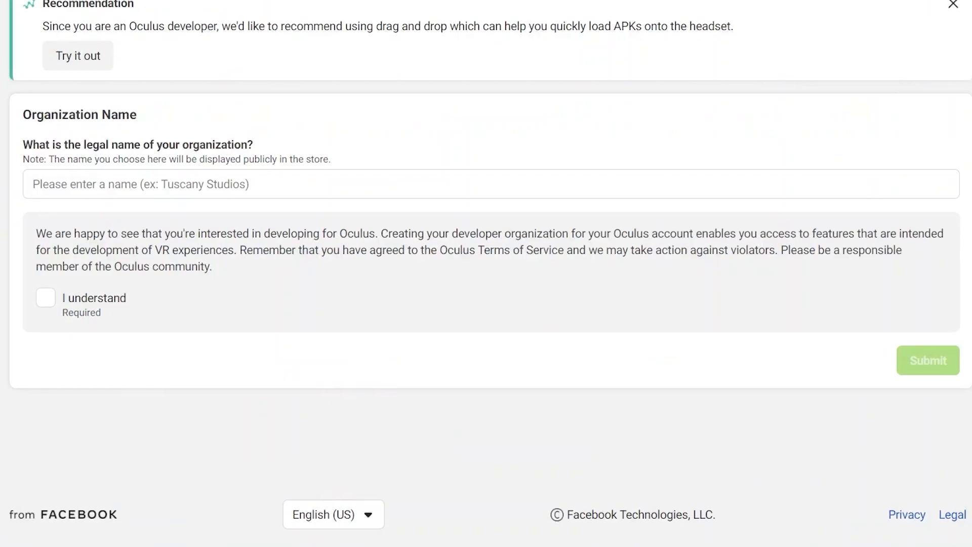
# Submit the organization name stellarvrrrr with the responsibilities statement accepted.
pyautogui.click(491, 184)
pyautogui.write('stellarvrrrr')
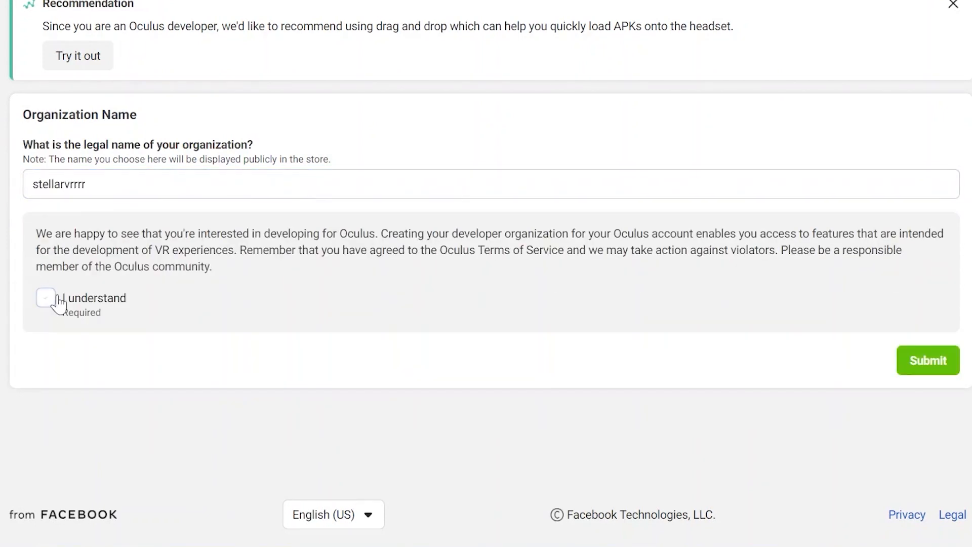
pyautogui.click(926, 360)
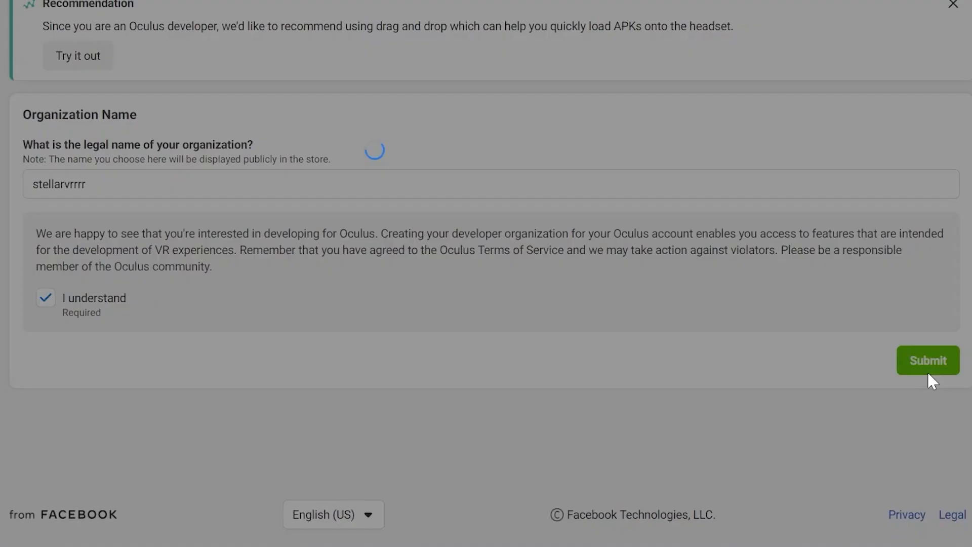
pyautogui.click(927, 360)
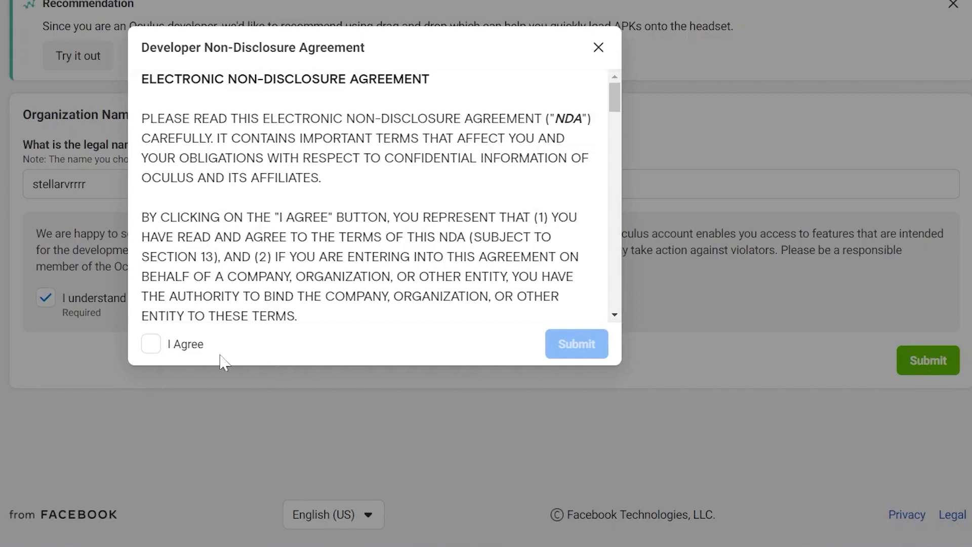
# Accept and submit the developer non-disclosure agreement.
pyautogui.click(150, 343)
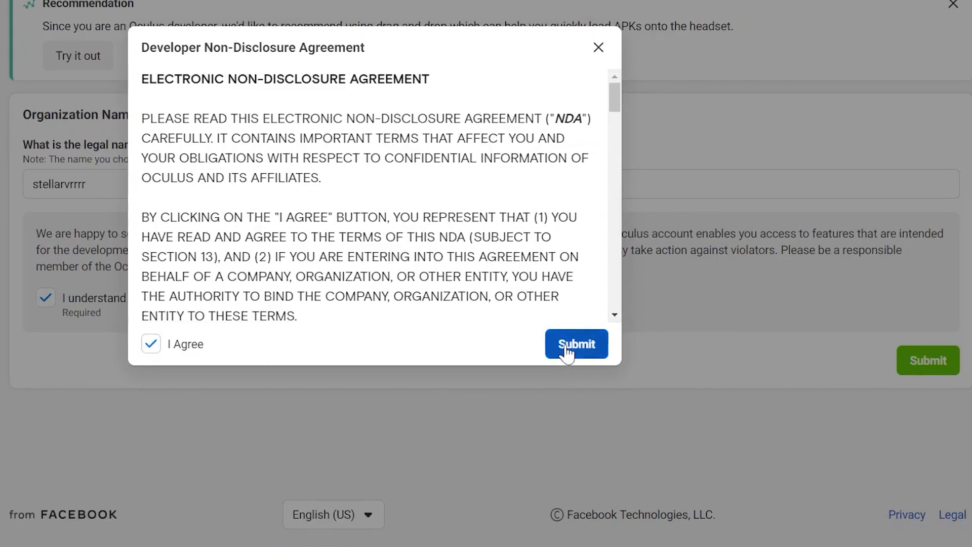
pyautogui.click(575, 344)
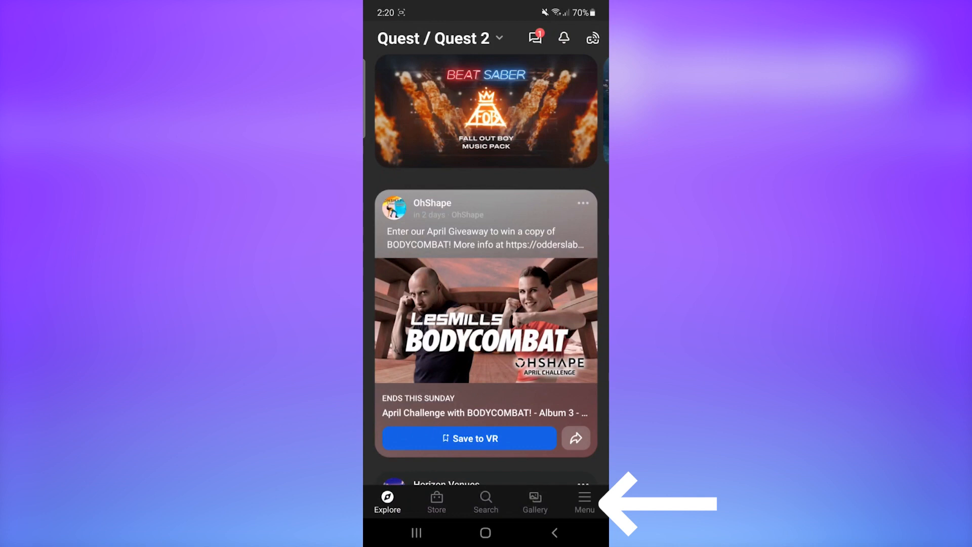
# In the Meta Quest phone app, reach the Quest 2's Developer Settings and enable Developer Mode.
pyautogui.click(583, 502)
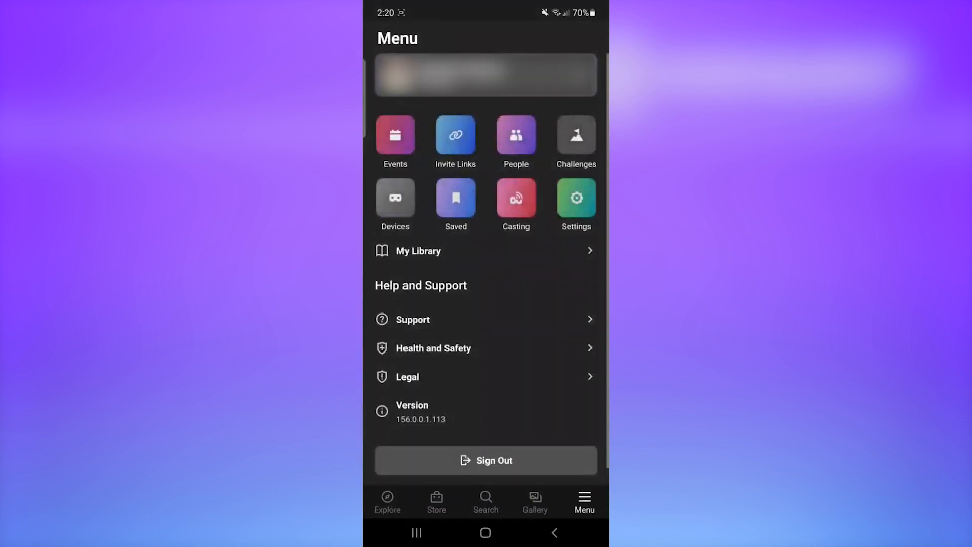
pyautogui.click(395, 203)
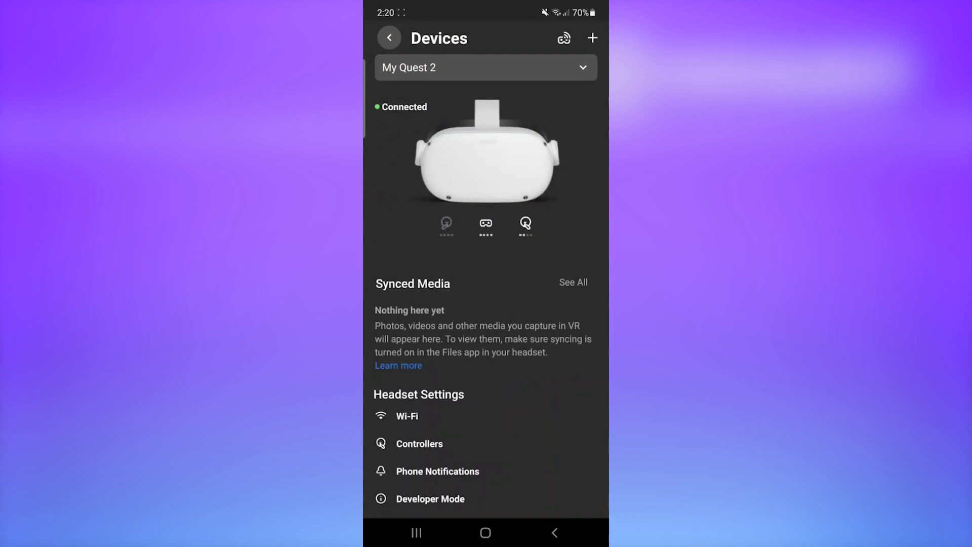
pyautogui.click(431, 498)
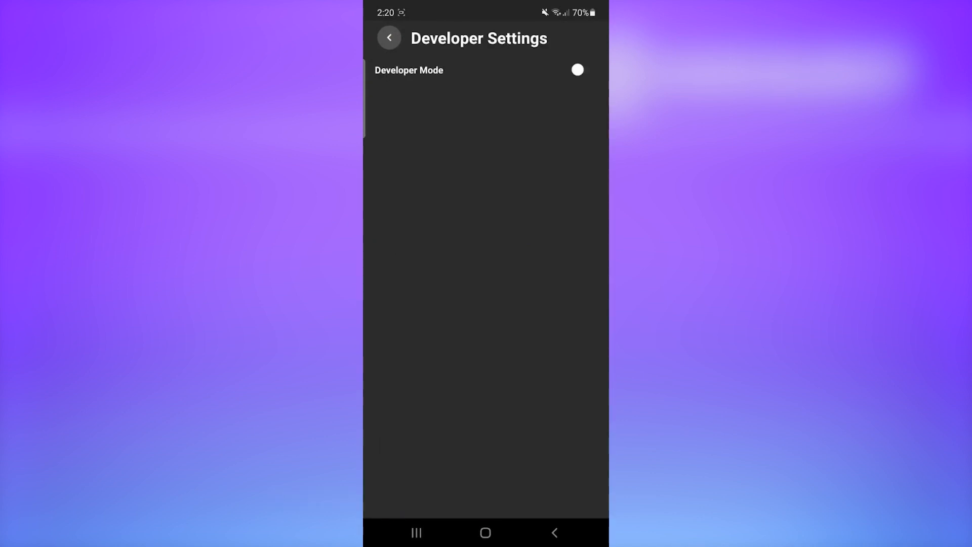
pyautogui.click(576, 70)
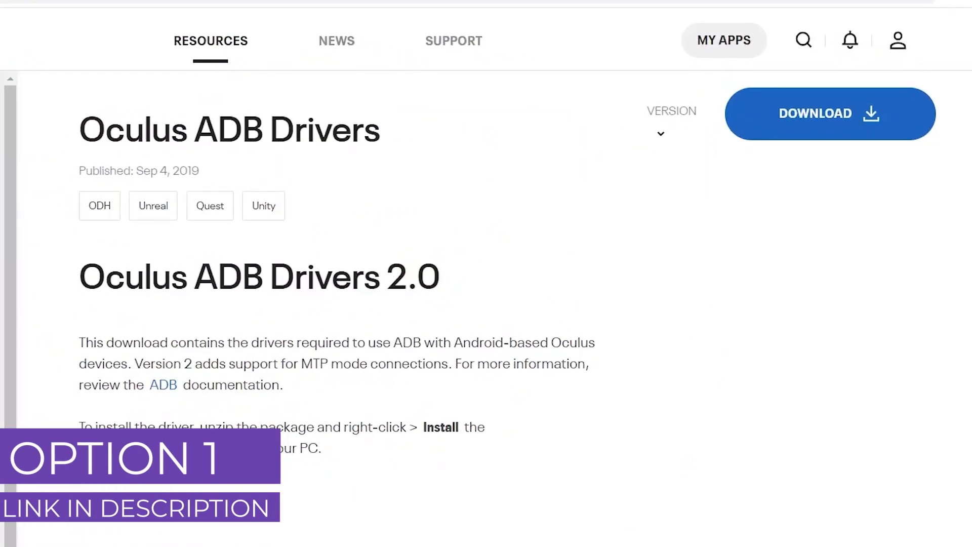
pyautogui.moveTo(829, 128)
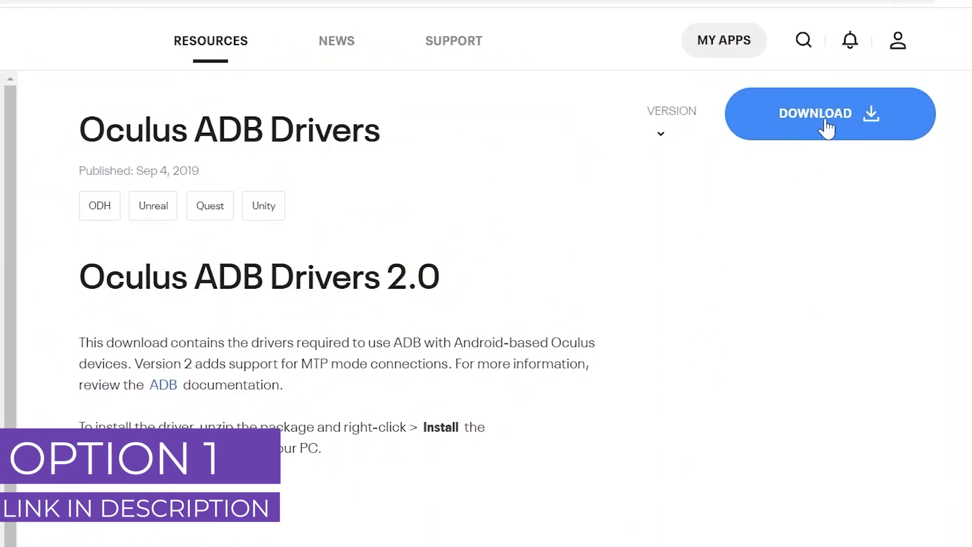
# Download the Oculus ADB Drivers 2.0 package, accepting its license terms.
pyautogui.click(829, 113)
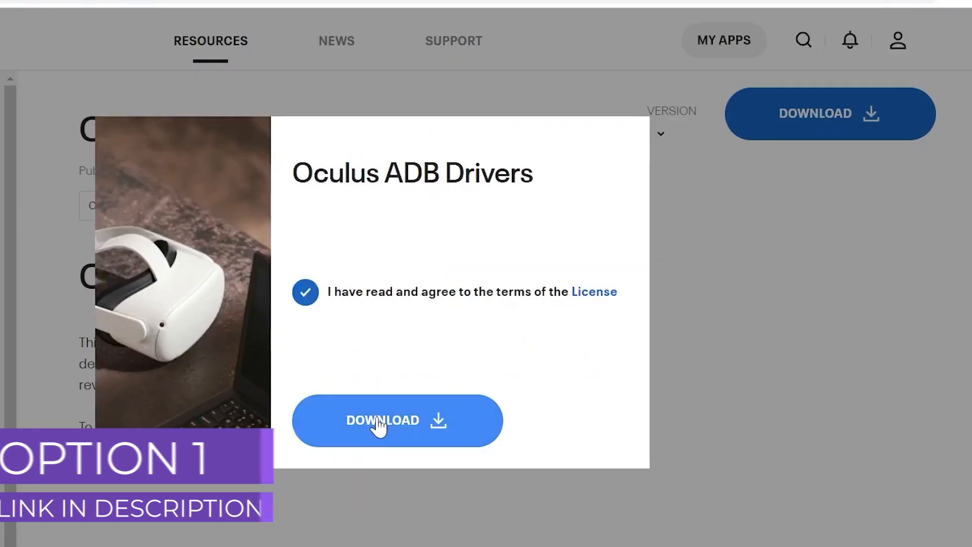
pyautogui.click(397, 420)
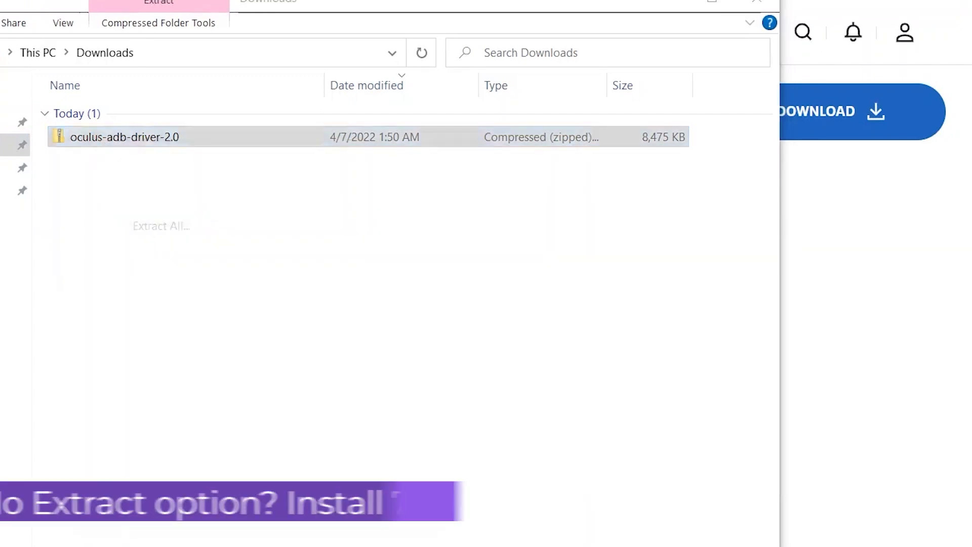
# Extract the driver zip into Downloads and browse into oculus-go-adb-driver-2.0's usb_driver folder.
pyautogui.click(160, 225)
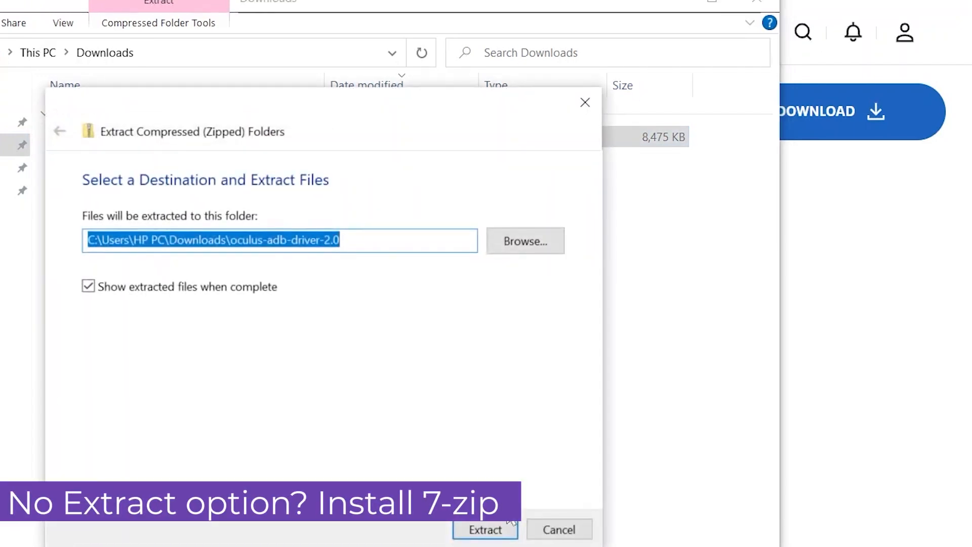
pyautogui.click(486, 530)
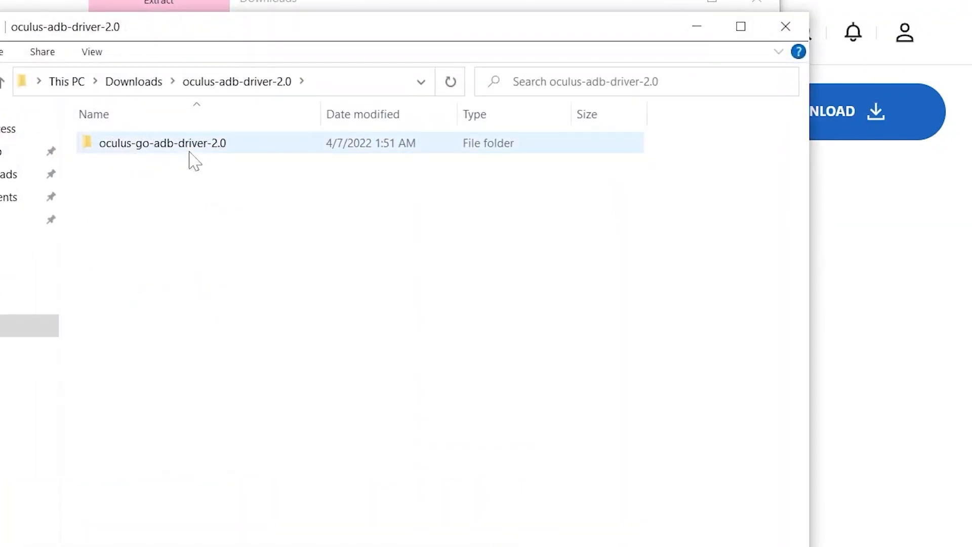
pyautogui.doubleClick(162, 143)
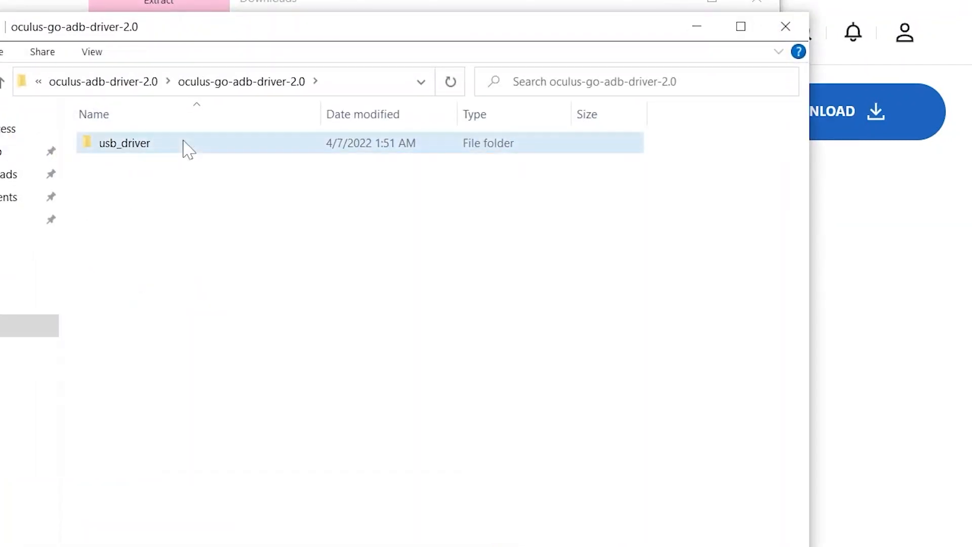
pyautogui.doubleClick(123, 142)
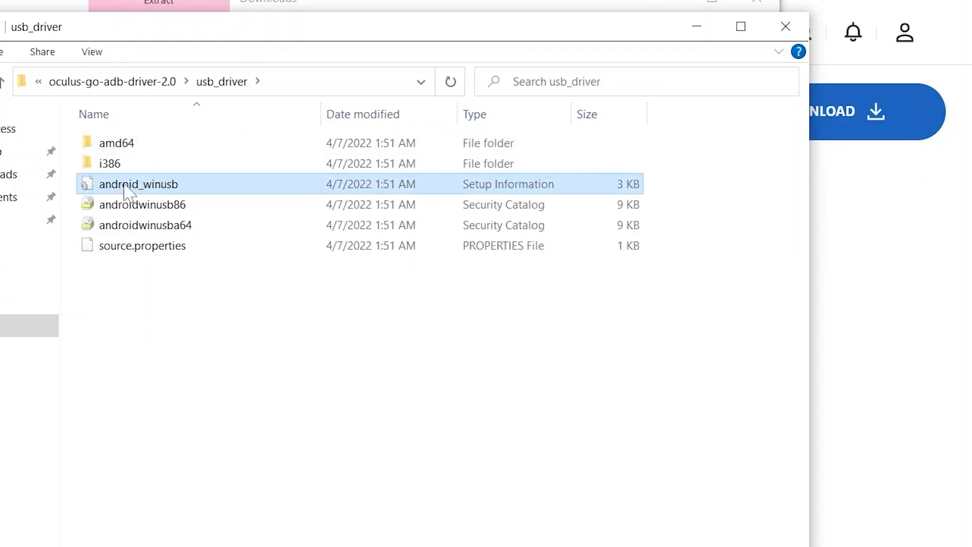
# Install the android_winusb driver, allowing the UAC prompt, until the success message.
pyautogui.rightClick(139, 185)
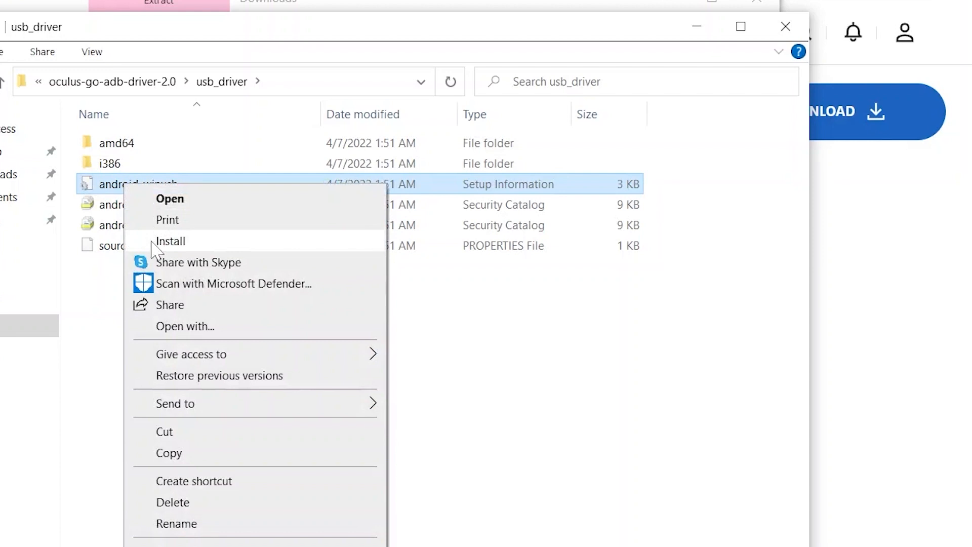
pyautogui.click(170, 241)
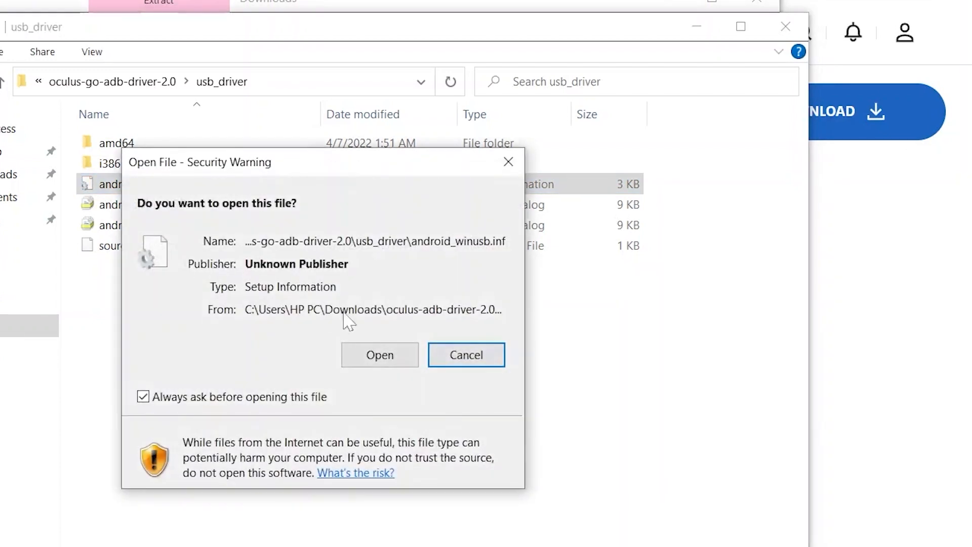
pyautogui.click(378, 354)
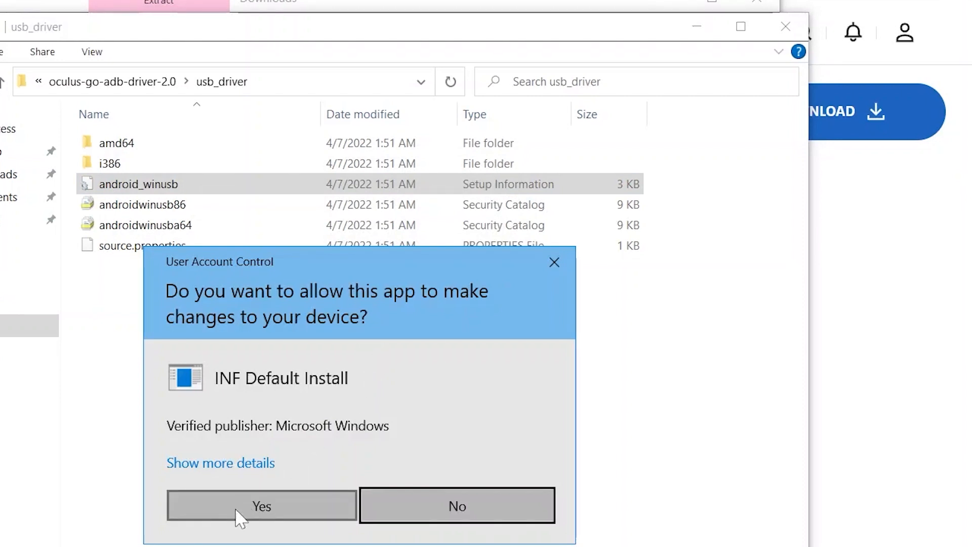
pyautogui.click(262, 505)
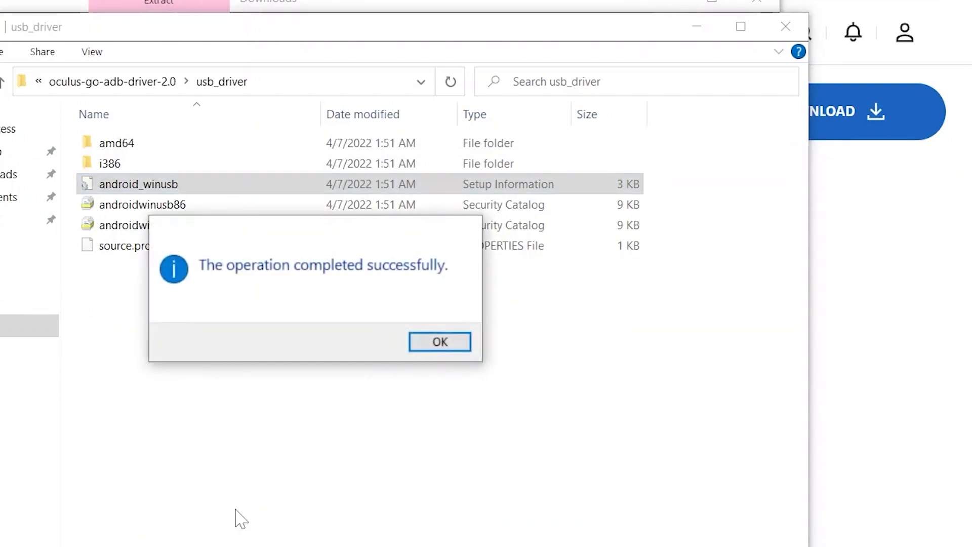
pyautogui.moveTo(404, 383)
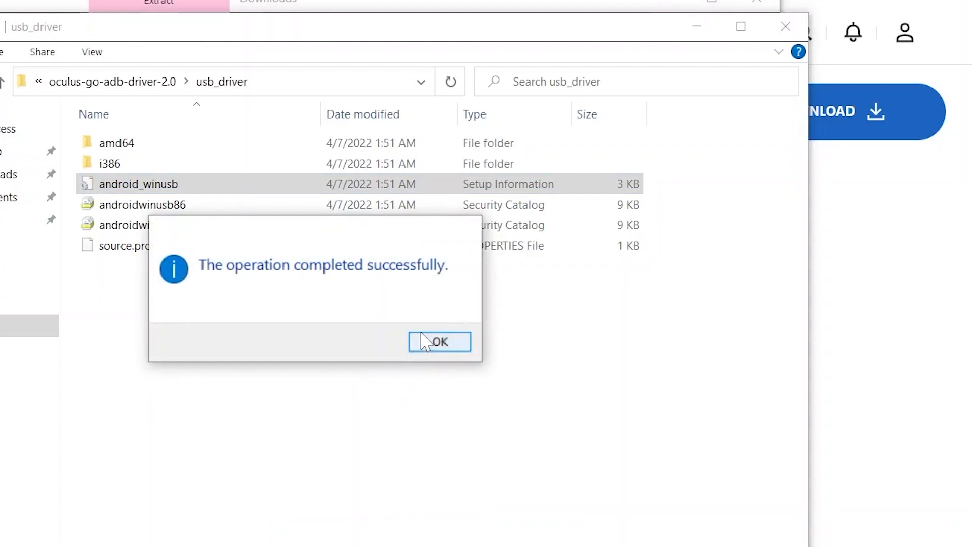
pyautogui.click(440, 341)
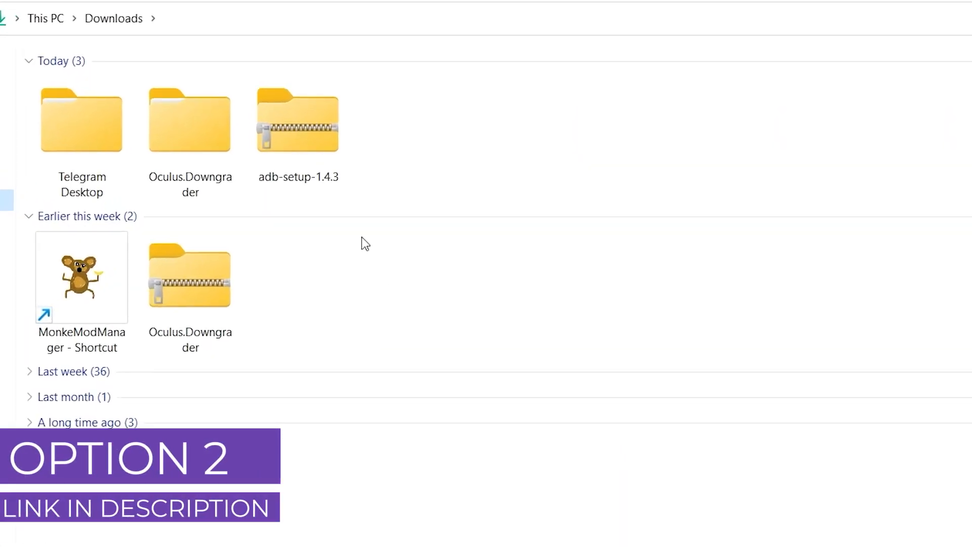
# Extract the adb-setup-1.4.3 archive into its own folder.
pyautogui.rightClick(298, 121)
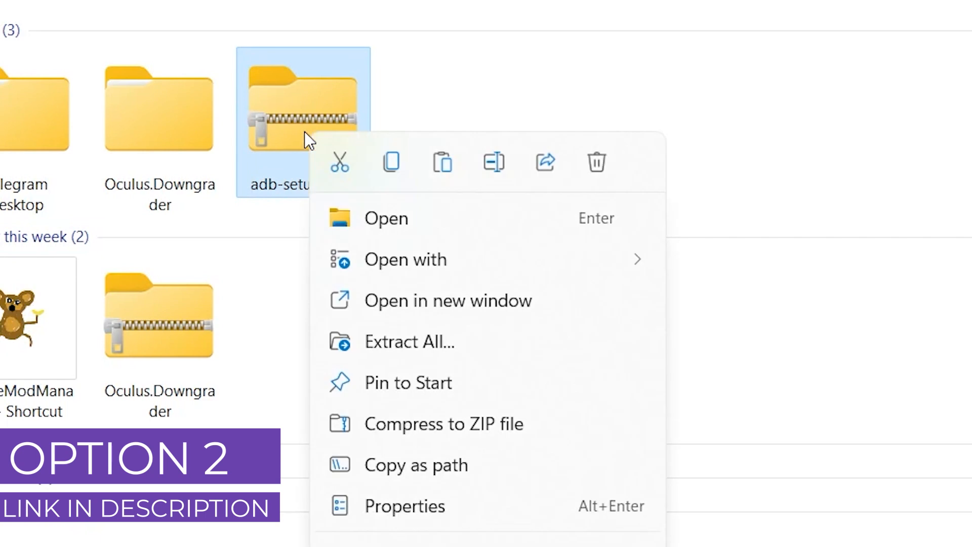
pyautogui.click(409, 341)
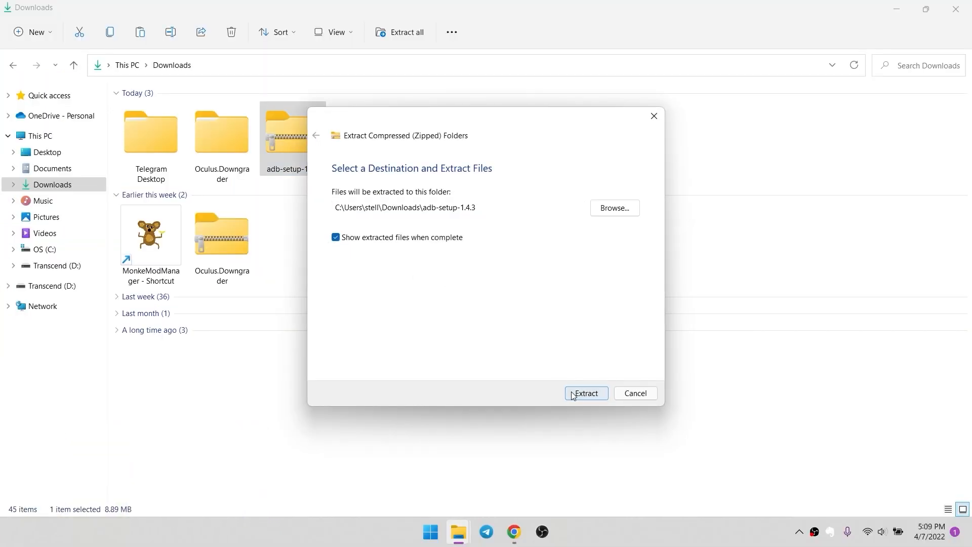
pyautogui.click(585, 393)
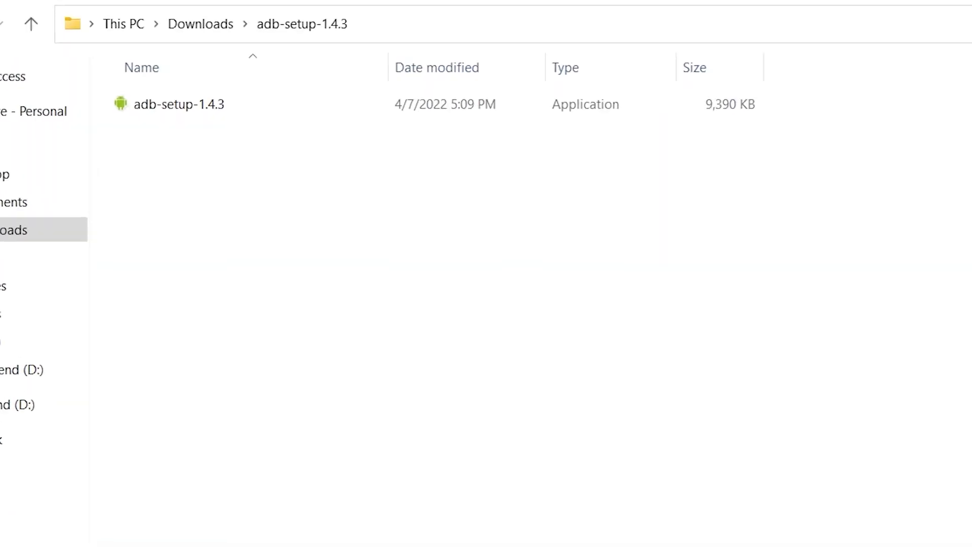
# Run adb-setup-1.4.3 as administrator and complete the Google WinUSB driver wizard.
pyautogui.click(179, 103)
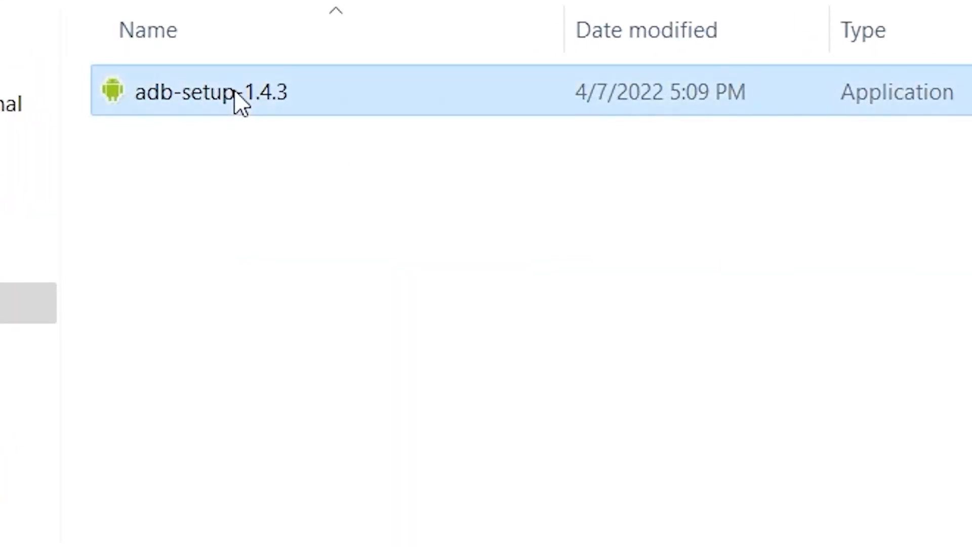
pyautogui.rightClick(210, 92)
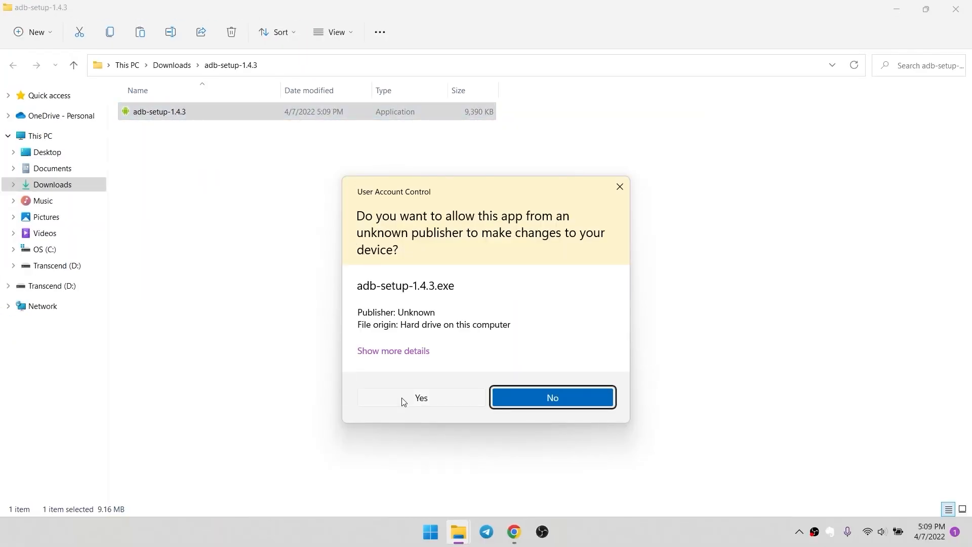
pyautogui.click(421, 397)
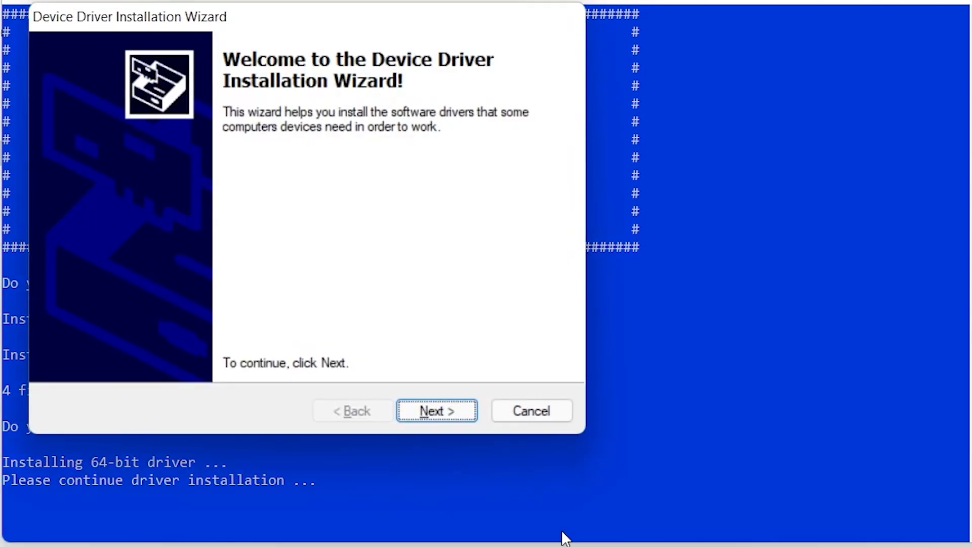
pyautogui.click(436, 410)
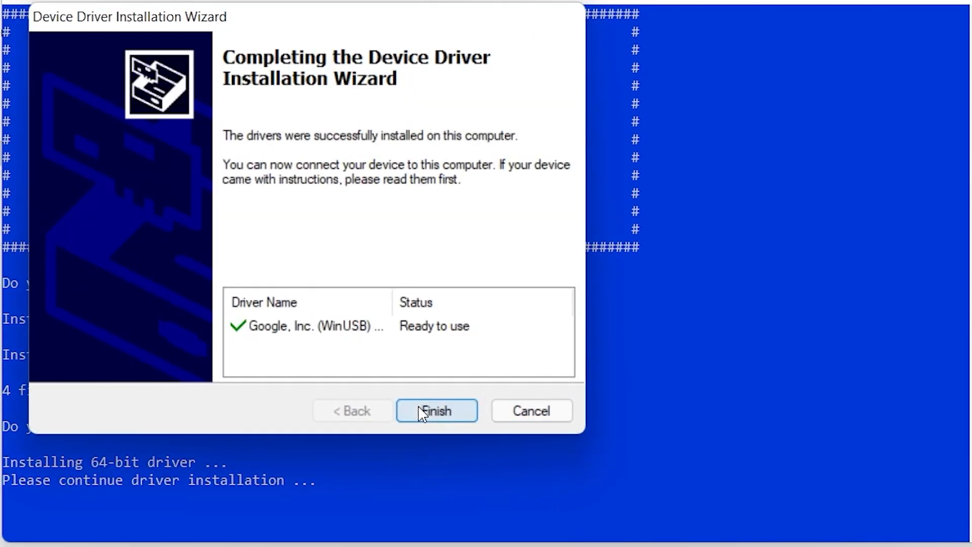
pyautogui.click(437, 411)
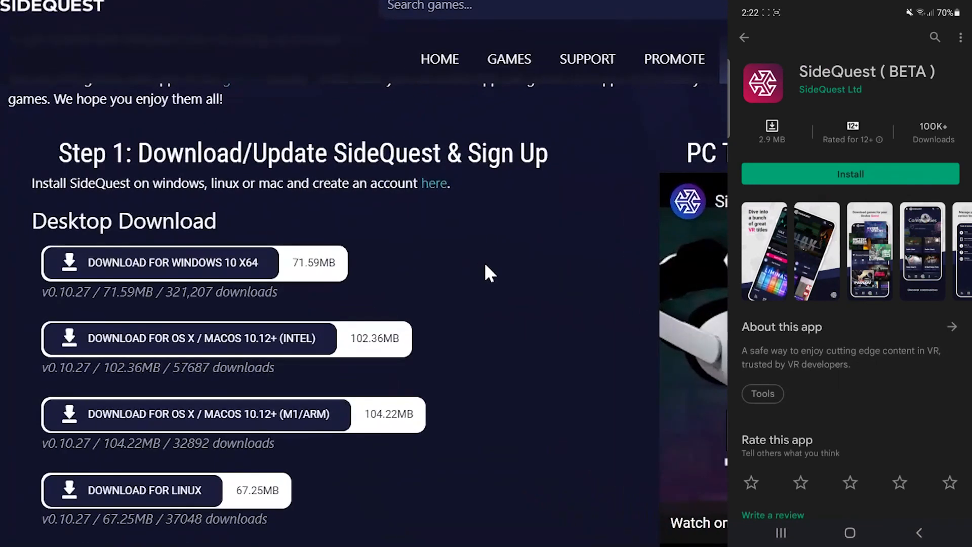
# Install SideQuest on phone and PC, then always allow USB debugging from this computer on the headset.
pyautogui.click(850, 174)
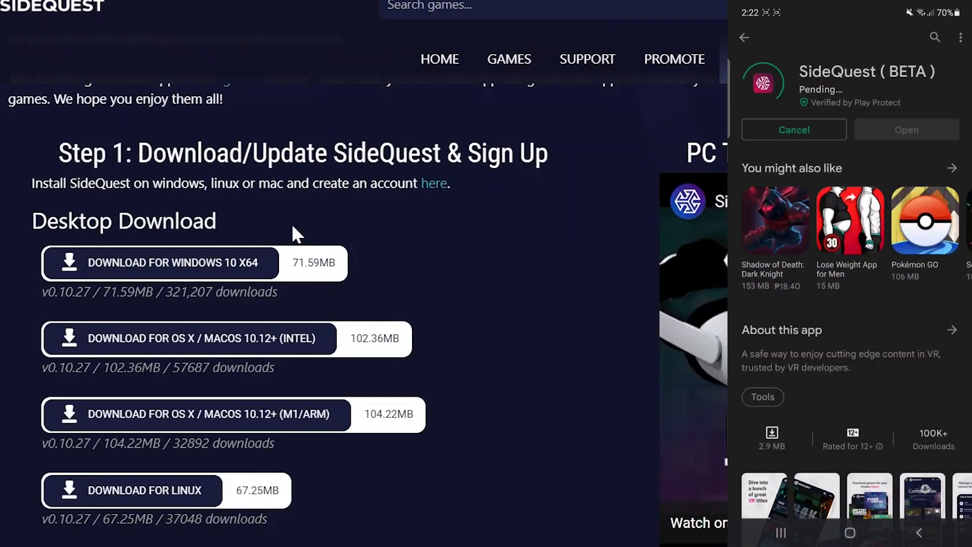
pyautogui.click(158, 262)
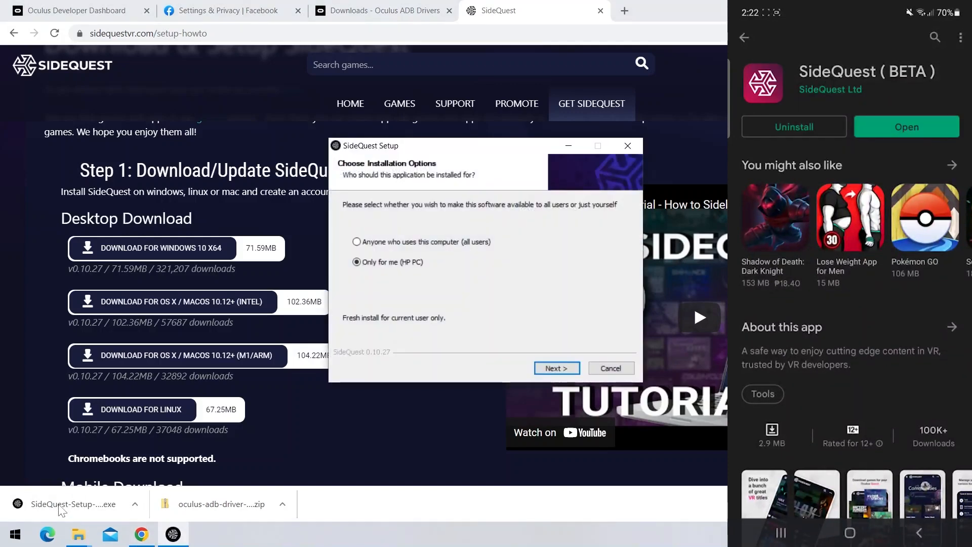
pyautogui.click(556, 368)
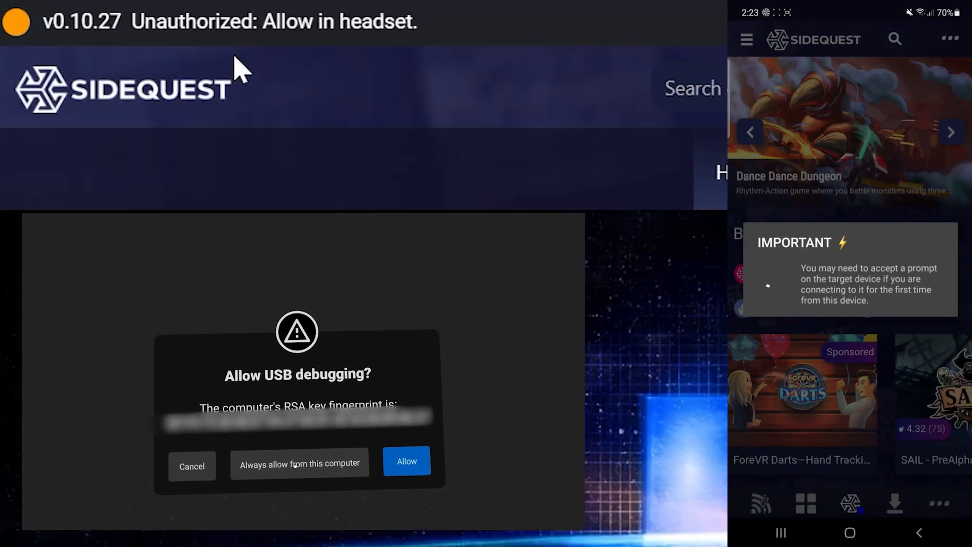
pyautogui.click(406, 460)
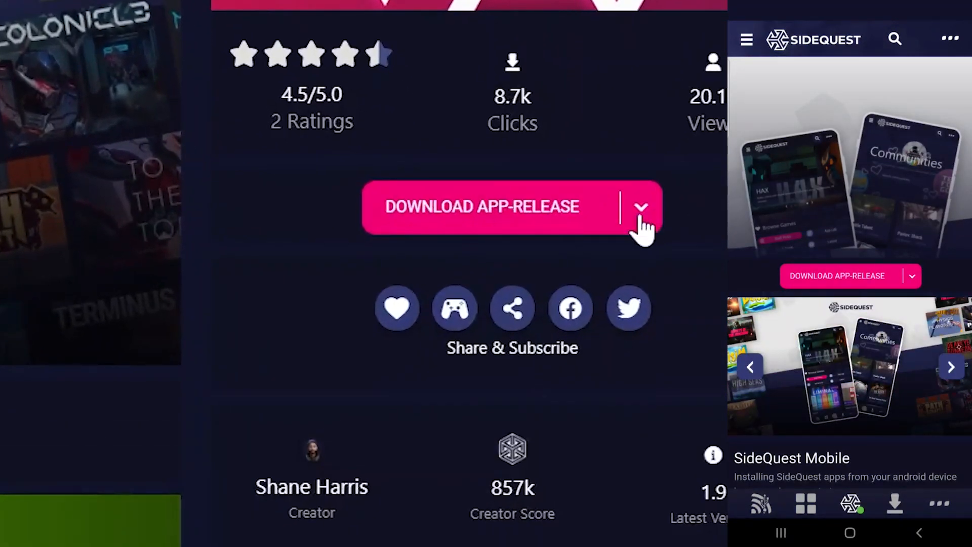
# Choose the experimental SideQuest Mobile download and confirm installing experimental.apk.
pyautogui.click(640, 207)
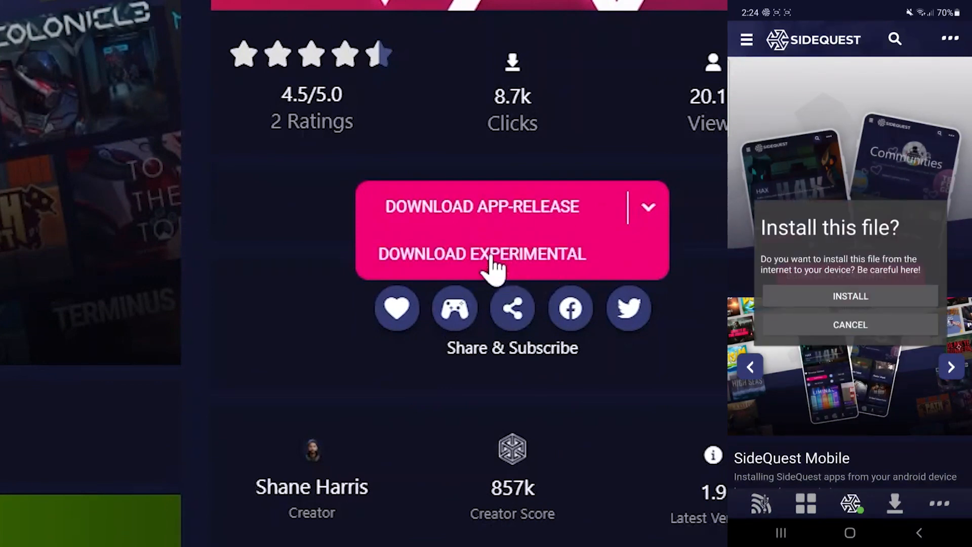
pyautogui.click(487, 253)
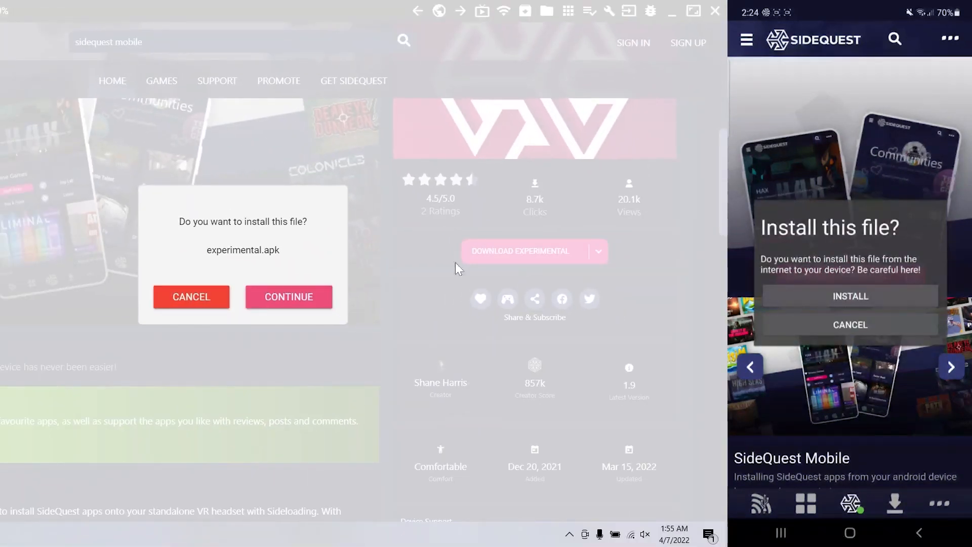
pyautogui.click(289, 297)
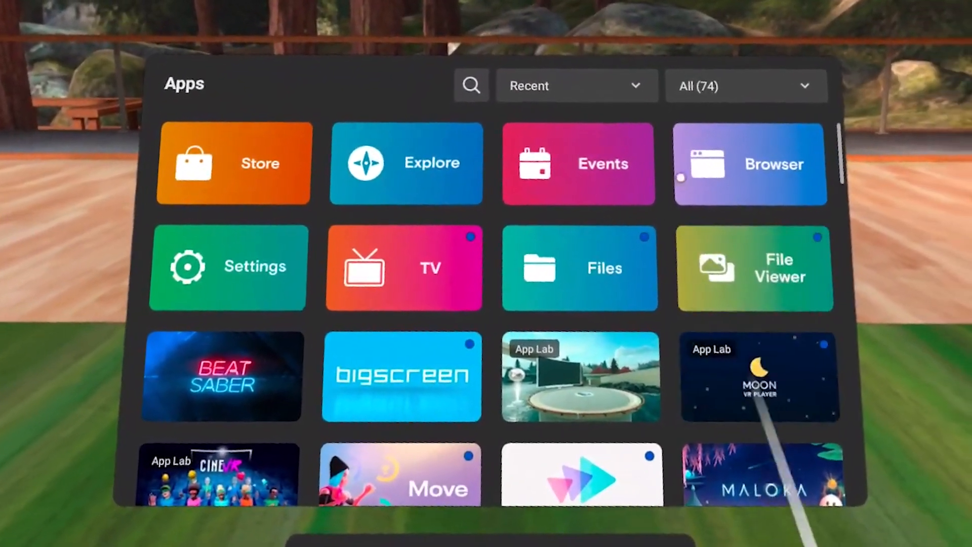
# Filter the headset's Apps library from All (74) to Unknown Sources.
pyautogui.click(741, 85)
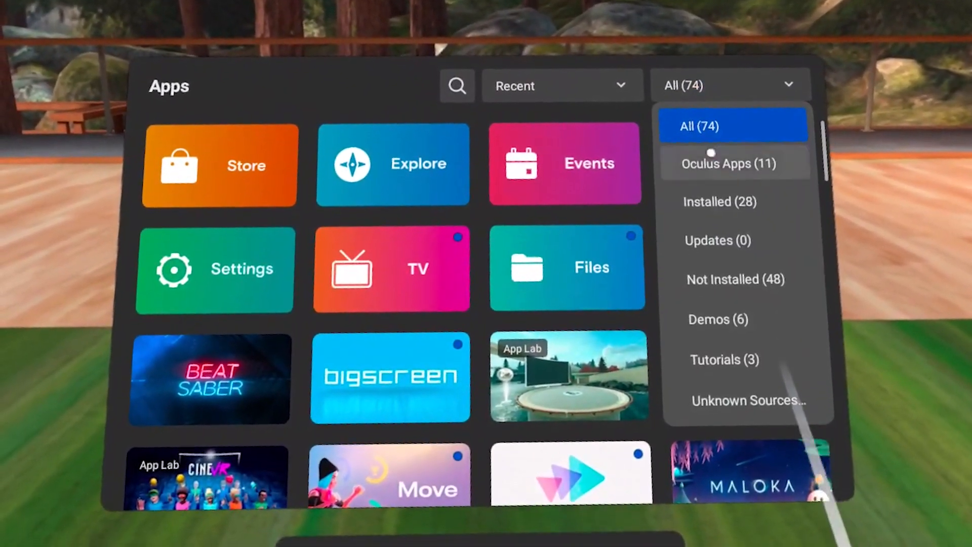
pyautogui.click(749, 400)
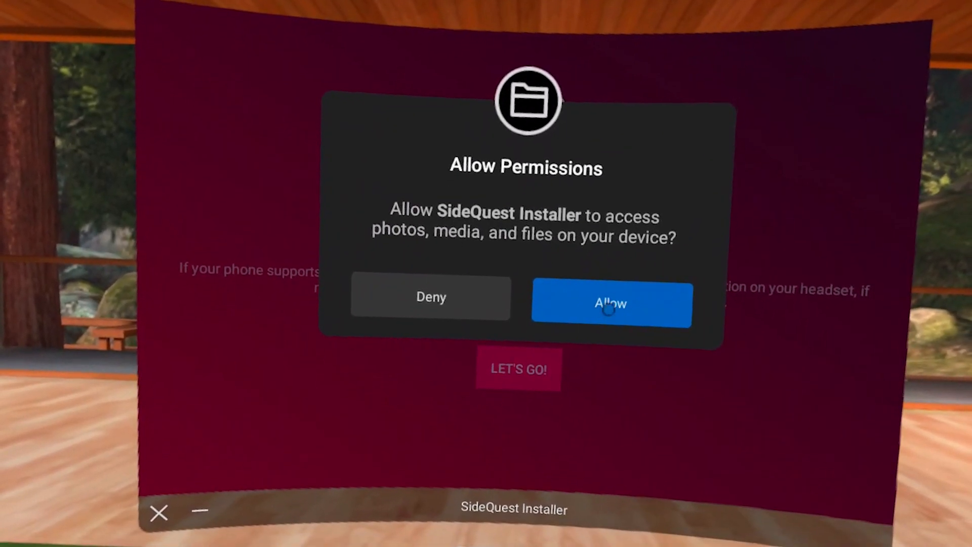
# Allow file access and start the Download App (Sideload) for Escape From Dragon.
pyautogui.click(611, 303)
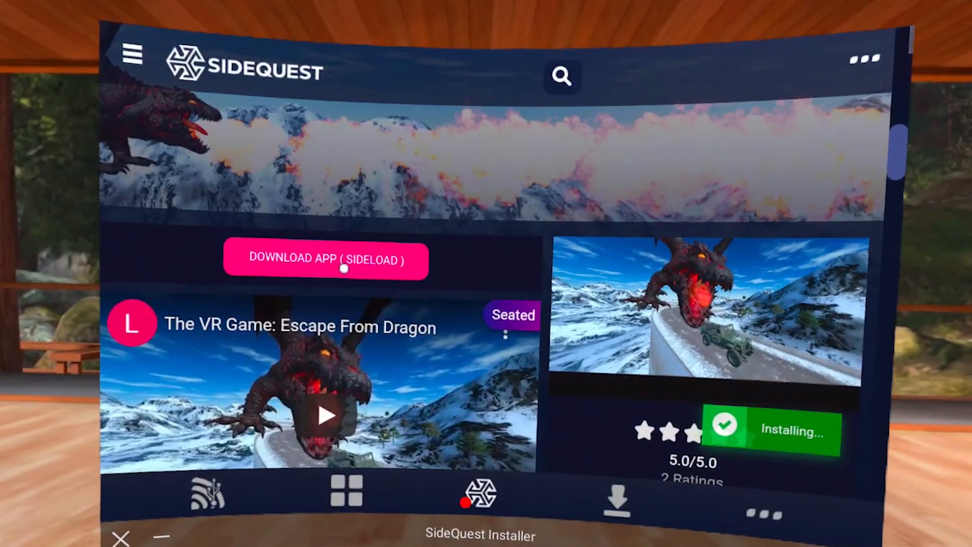
pyautogui.click(724, 425)
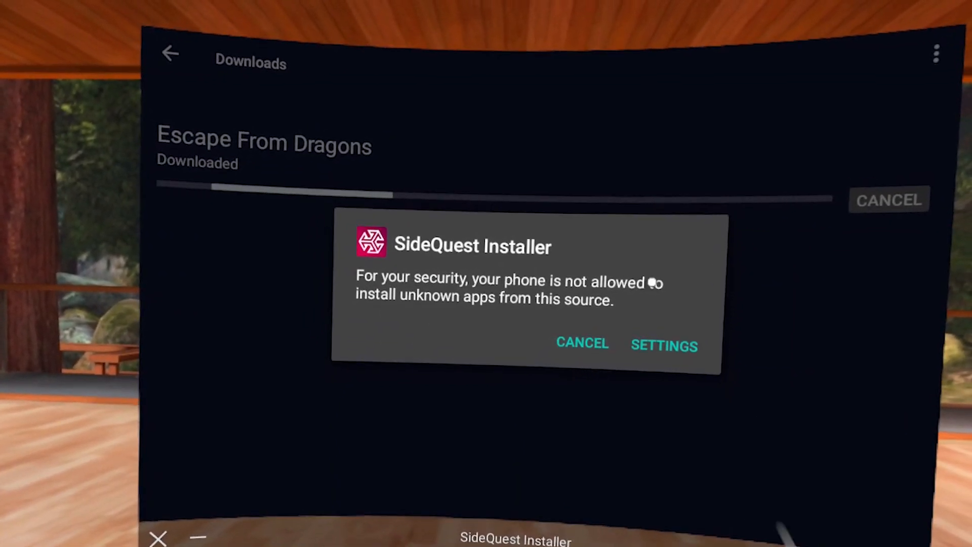
# Enable 'Allow from this source' for SideQuest Installer, then retry and confirm installing Escape From Dragons.
pyautogui.click(664, 345)
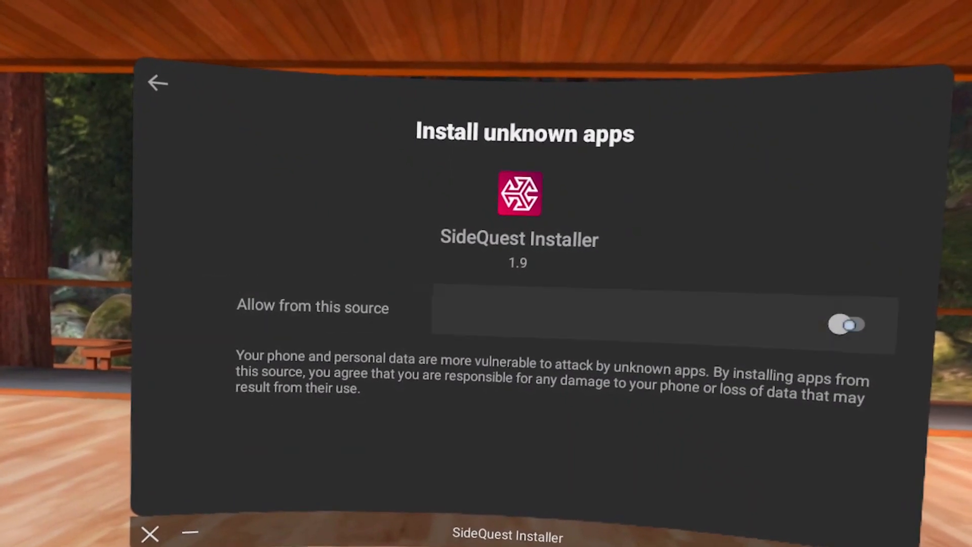
pyautogui.click(847, 324)
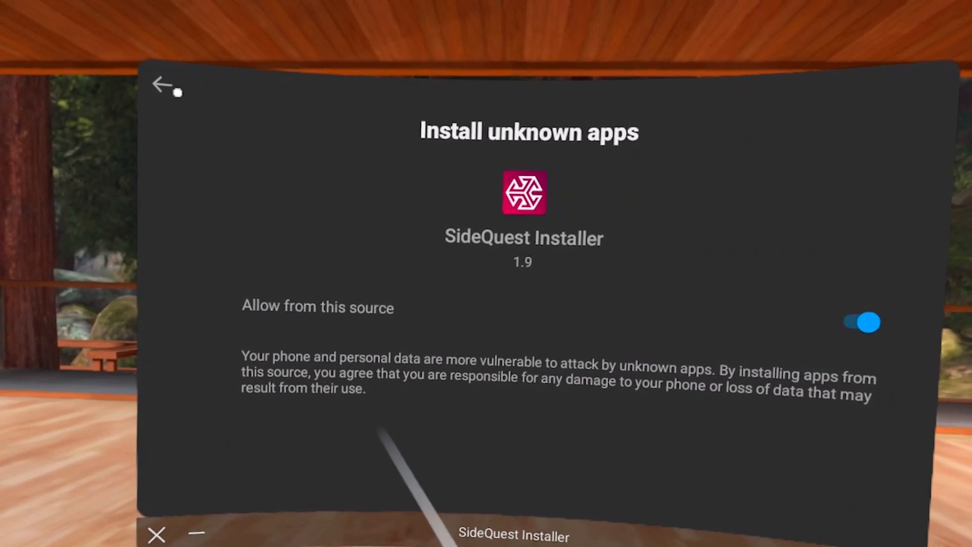
pyautogui.click(169, 85)
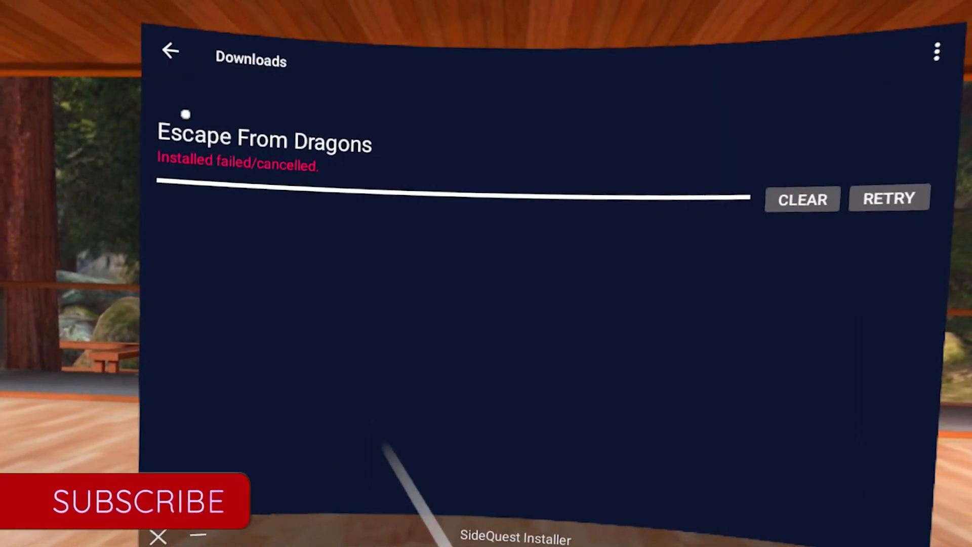
pyautogui.click(889, 199)
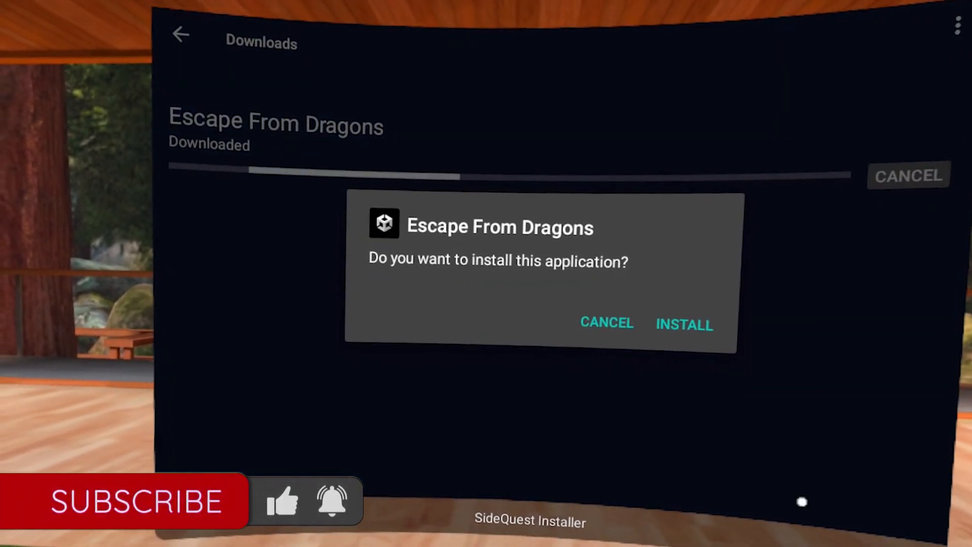
pyautogui.click(683, 324)
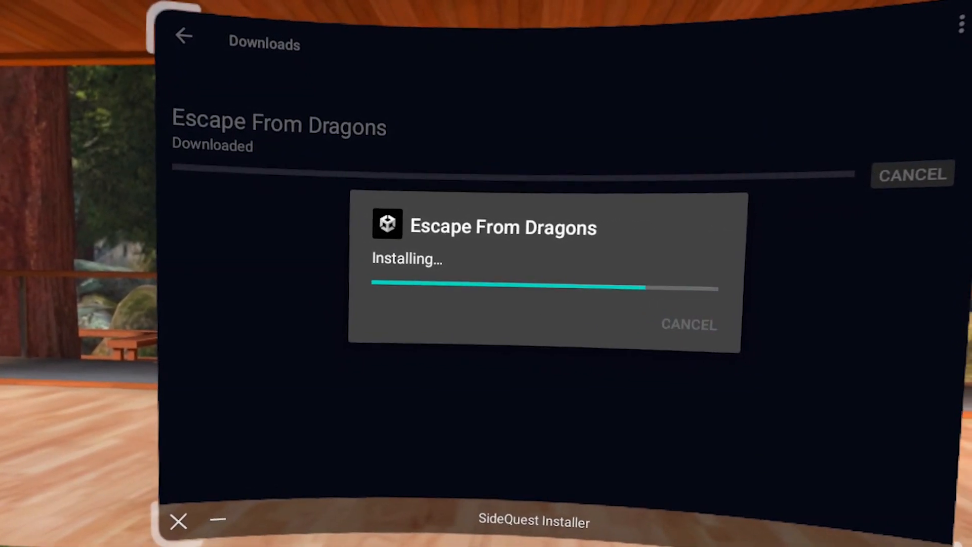